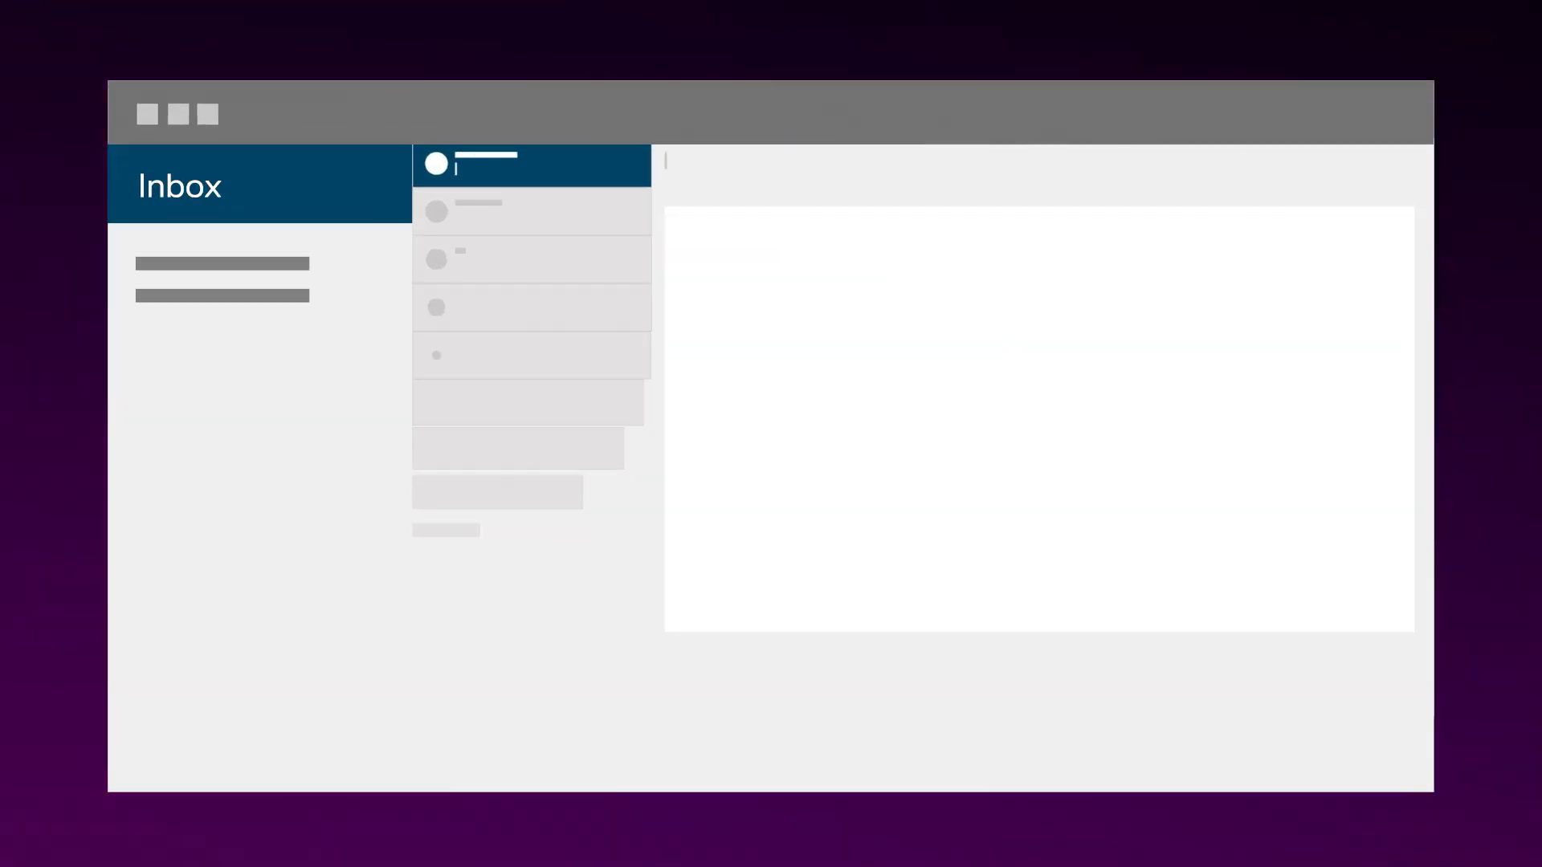
Step: In Conversation History, preview the second email, a customer asking about current payment issues
click(531, 165)
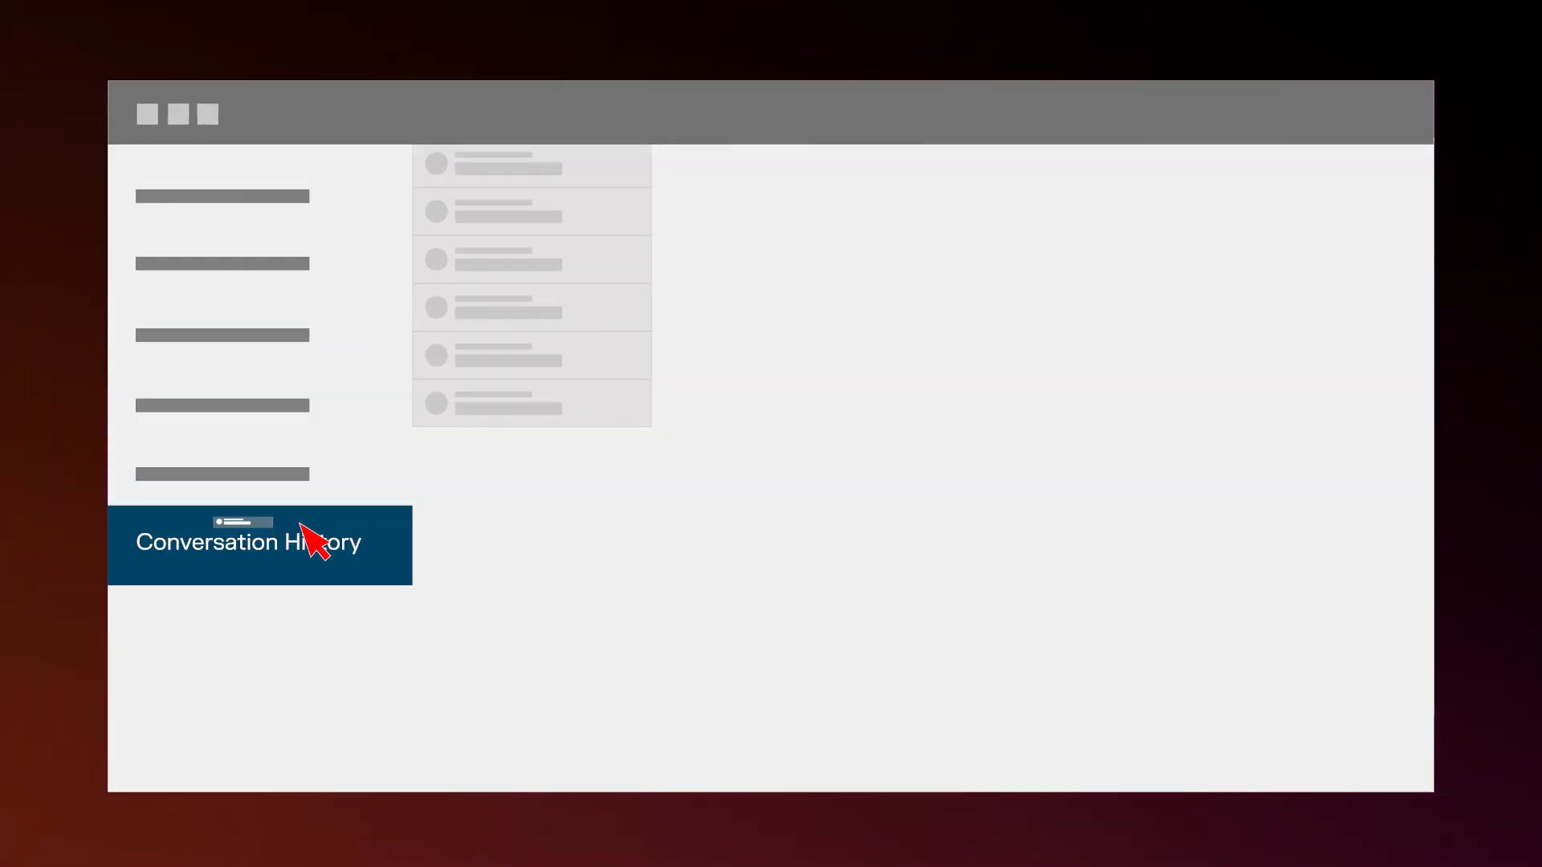
click(531, 210)
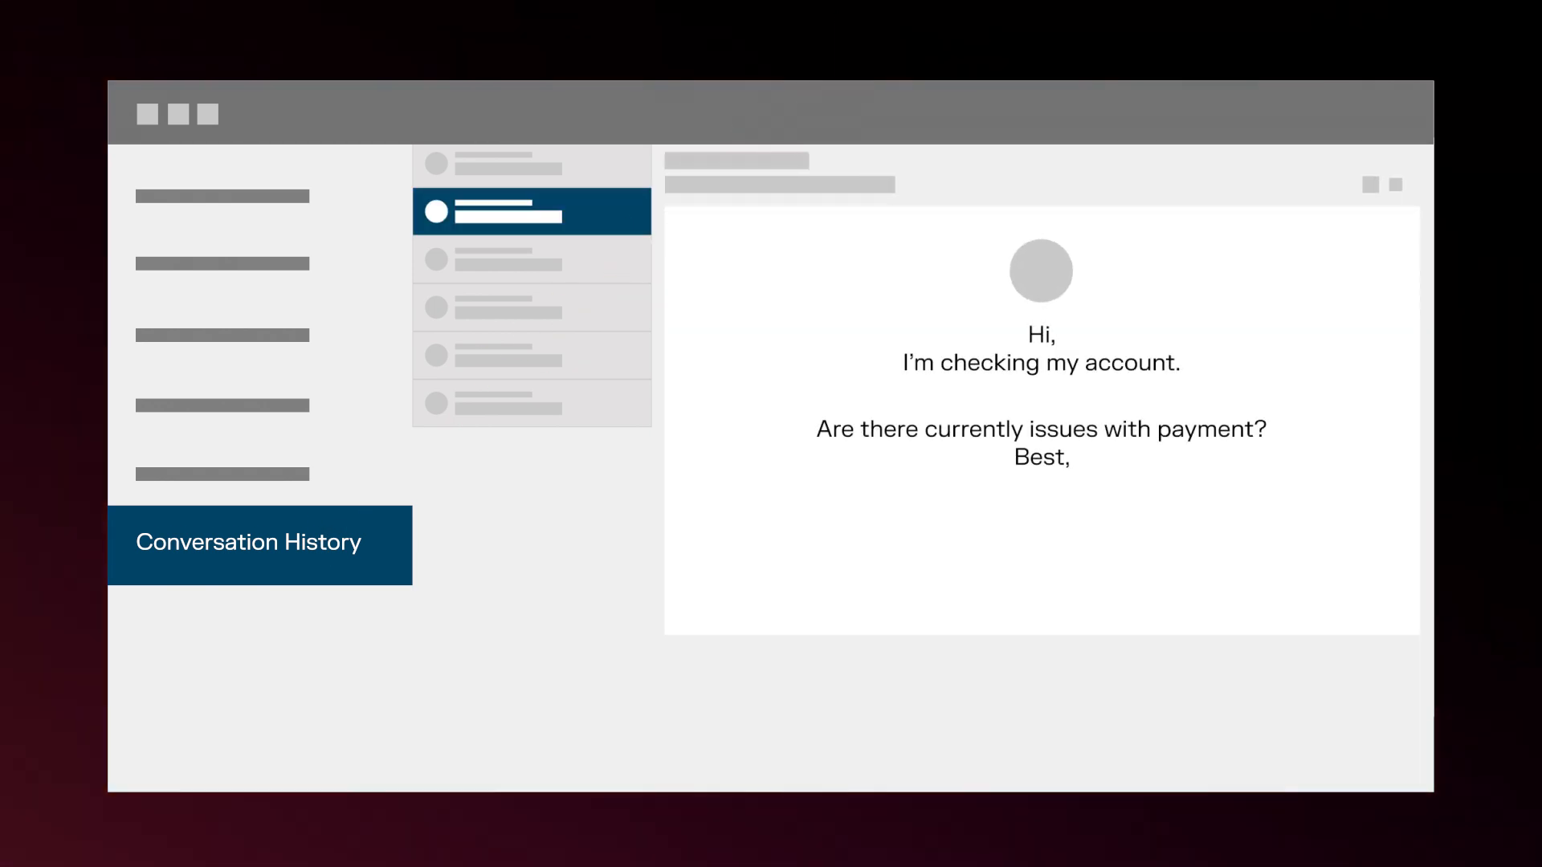